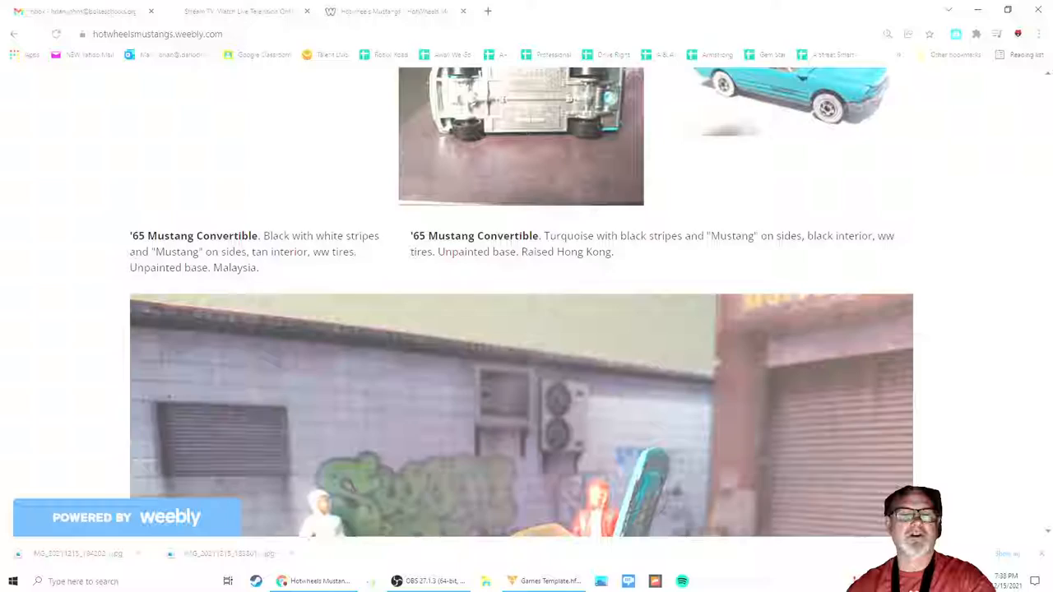
scroll(up, 3)
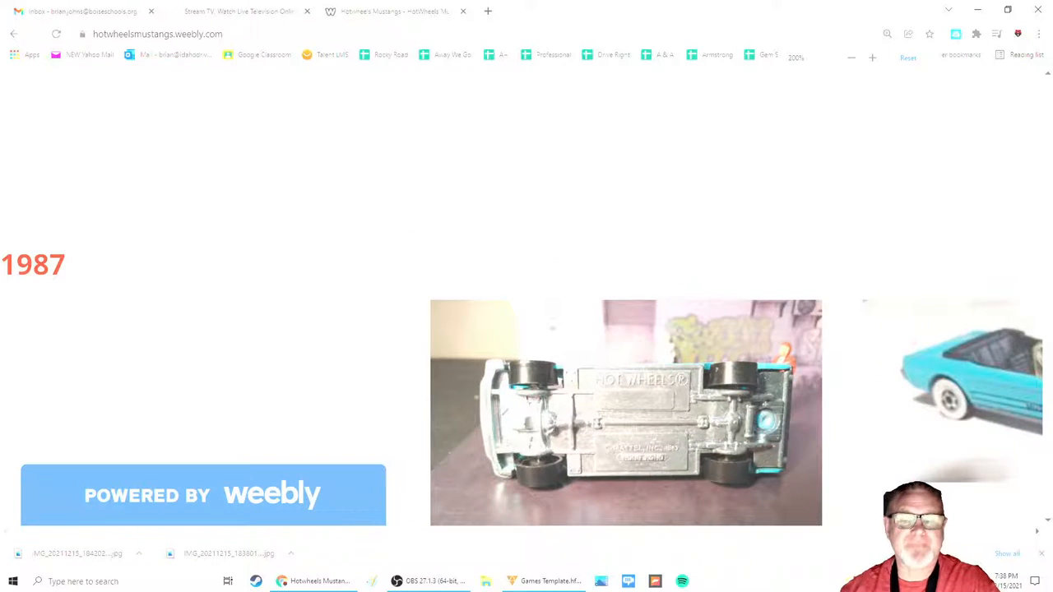
scroll(down, 3)
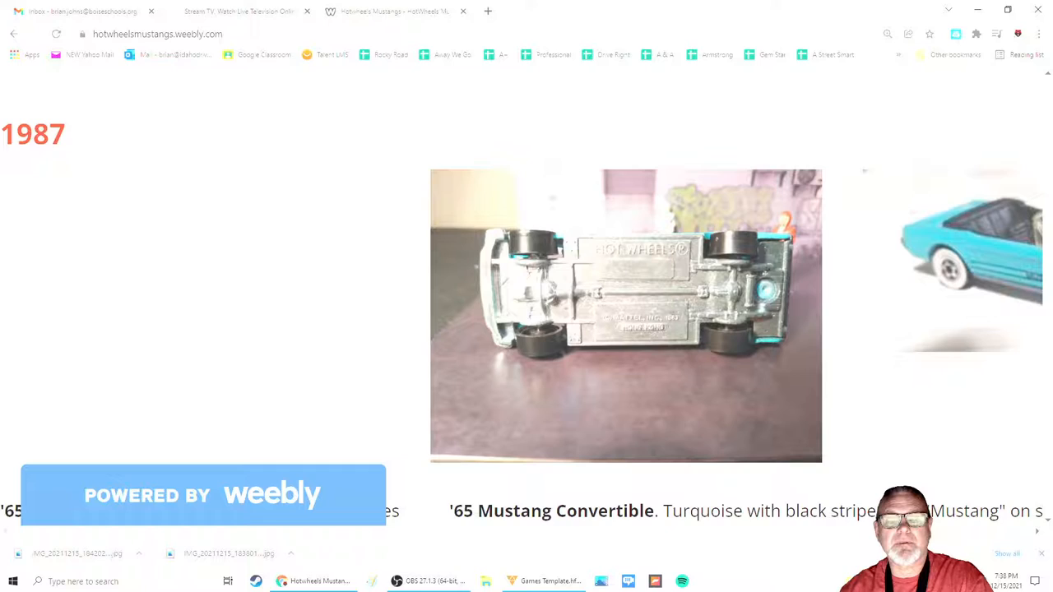